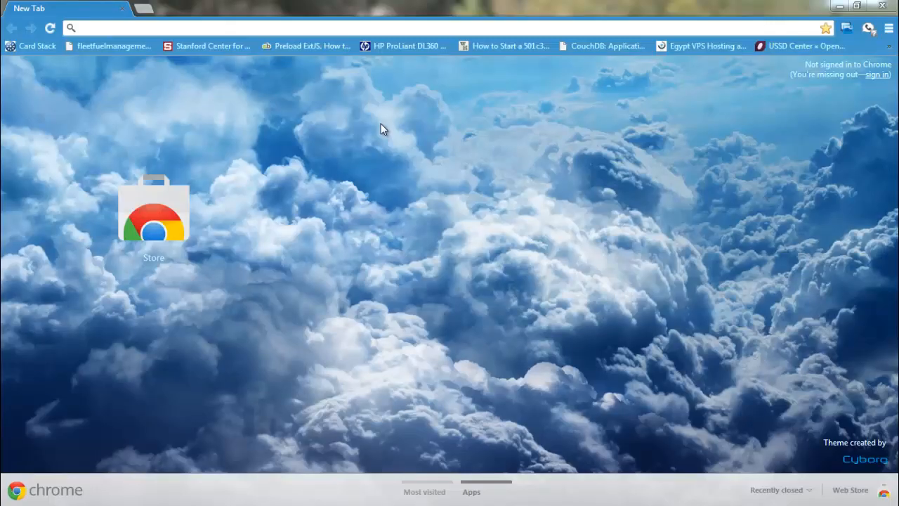
mouse_move(318, 102)
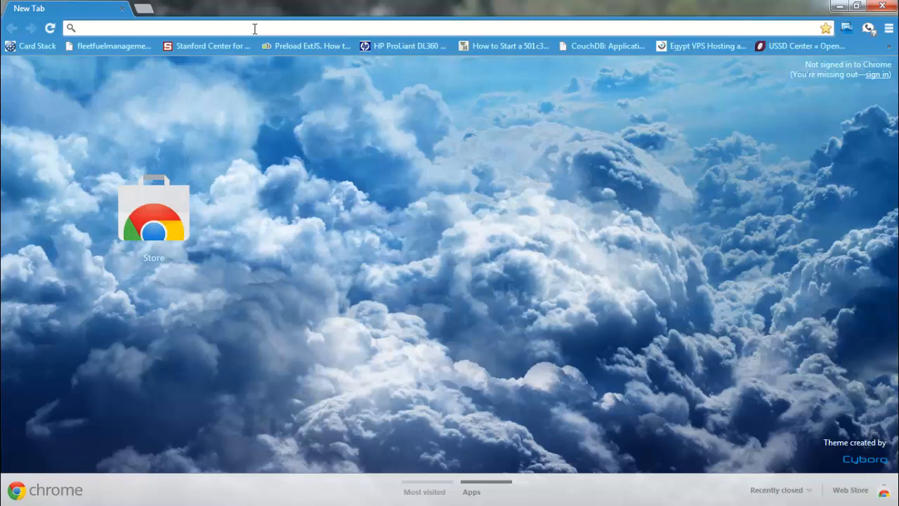
Load google.com from the address bar of the new tab.
text(gool)
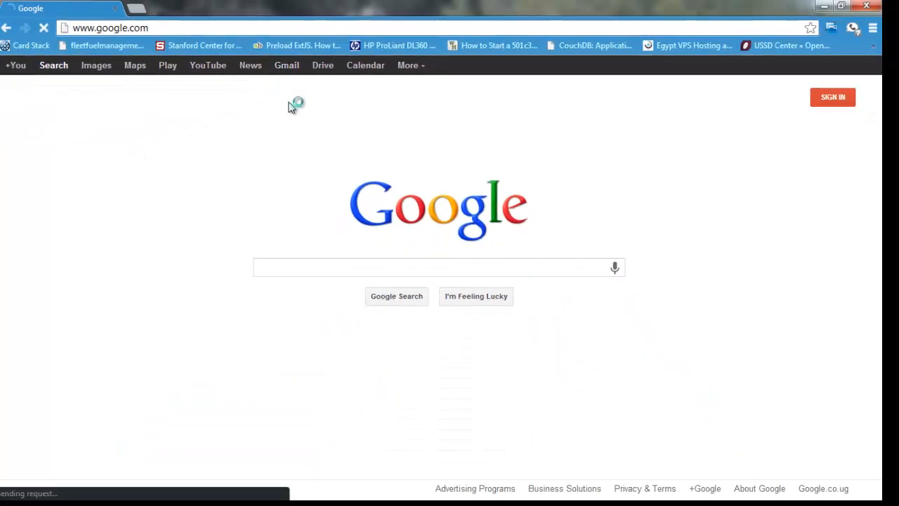
Go to the Gmail sign-in page from Google's top bar.
click(287, 66)
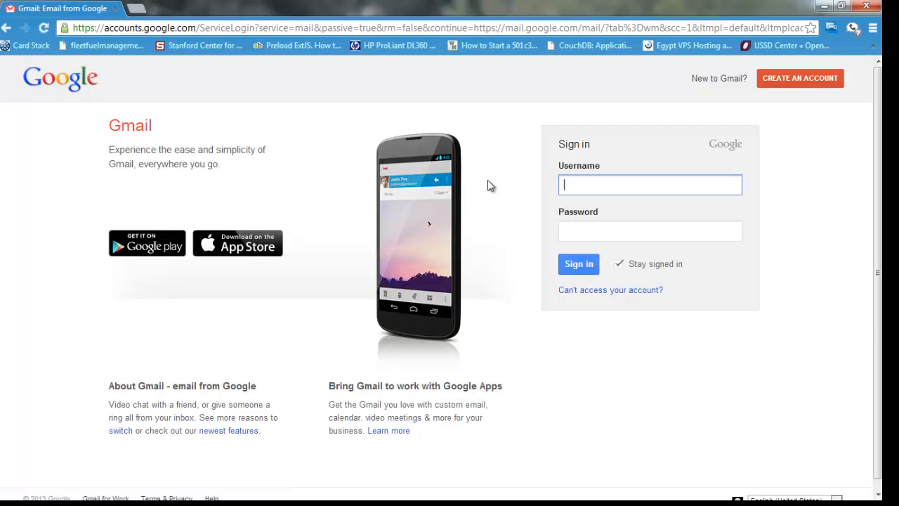
mouse_move(639, 194)
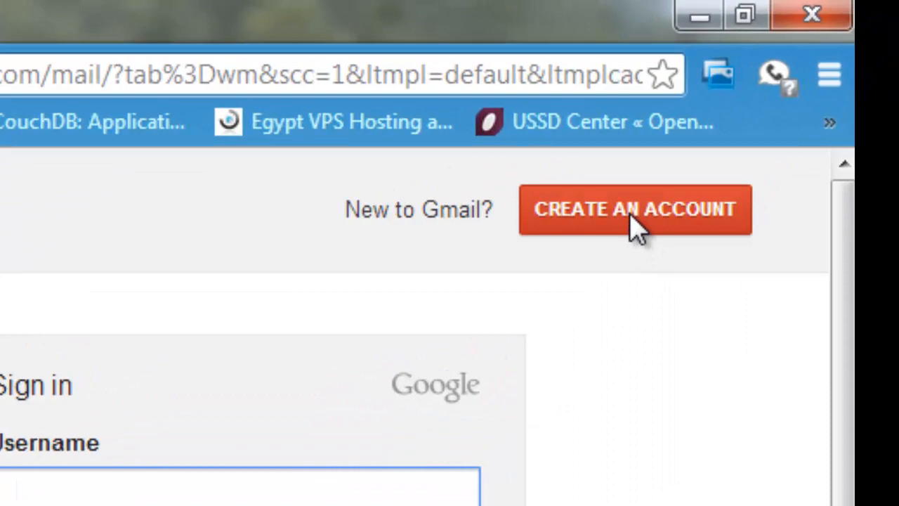
click(635, 210)
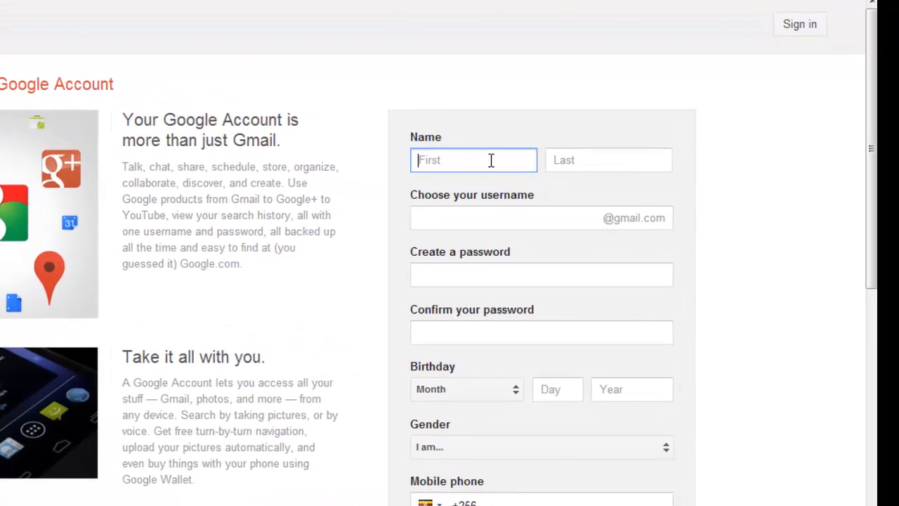
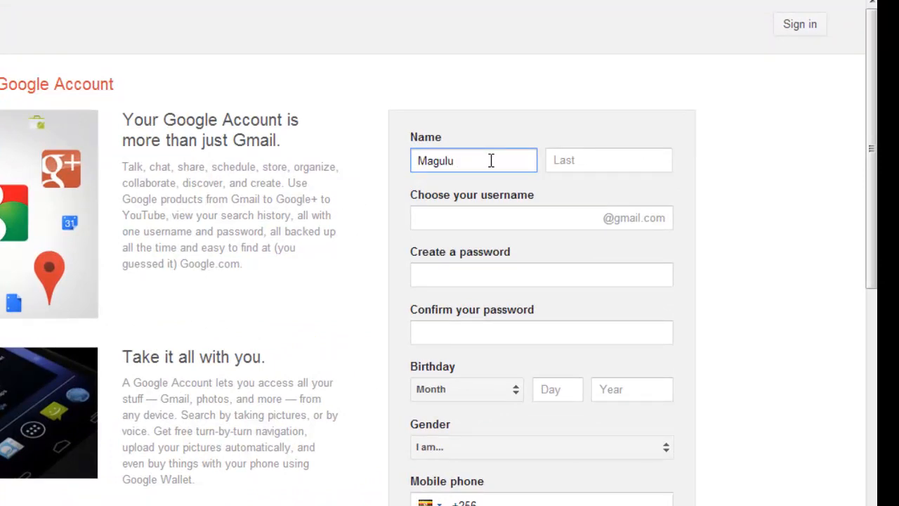
click(608, 160)
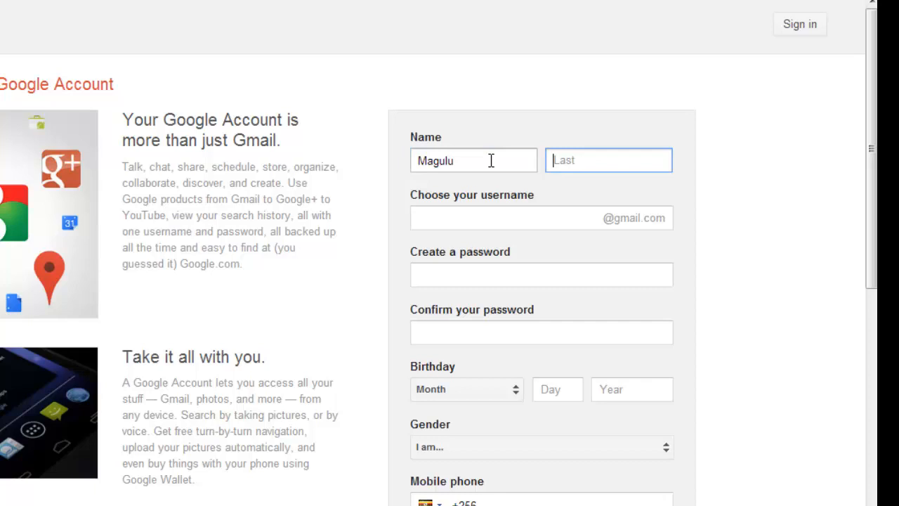
click(608, 160)
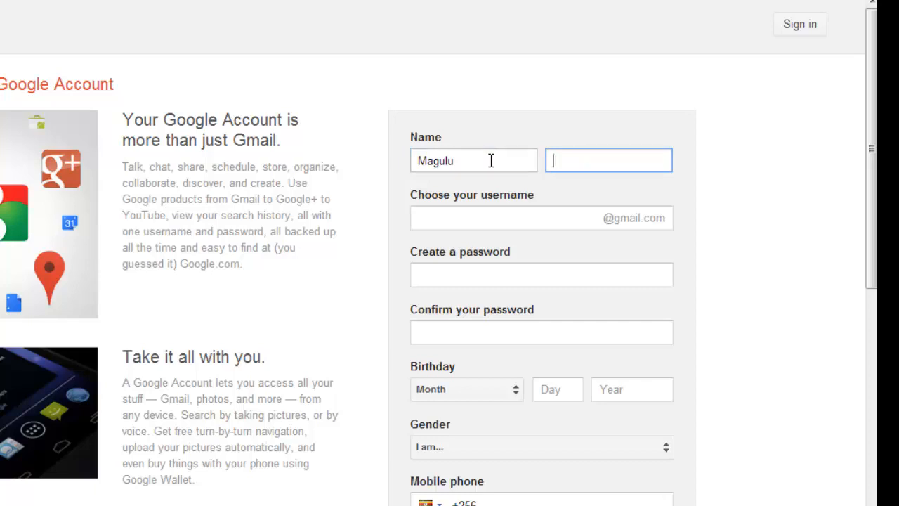
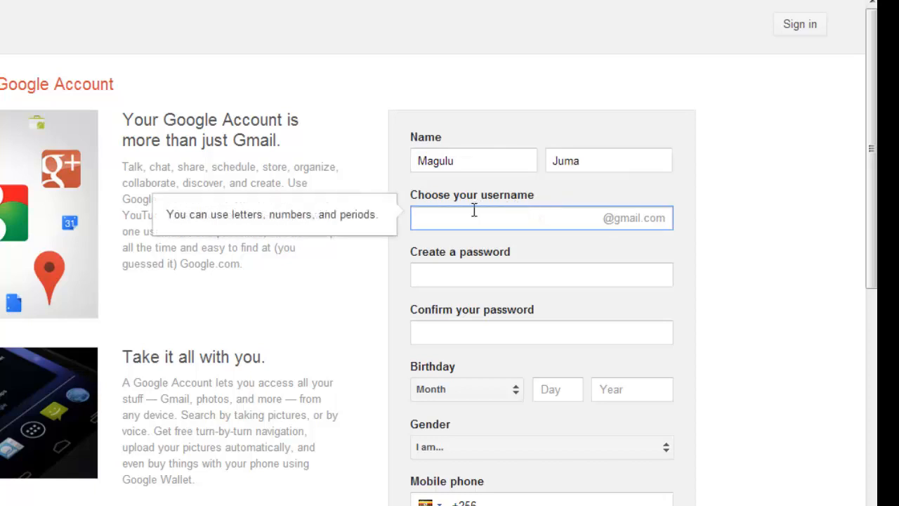
mouse_move(463, 222)
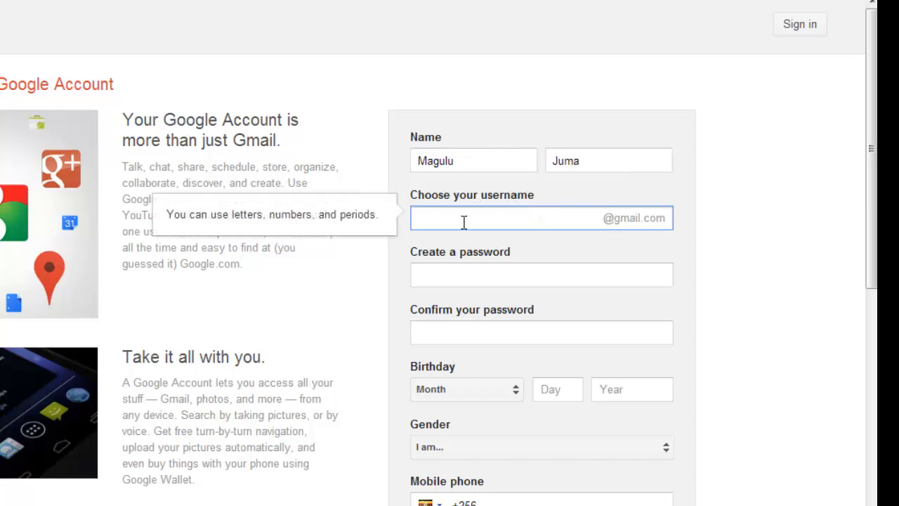
click(492, 218)
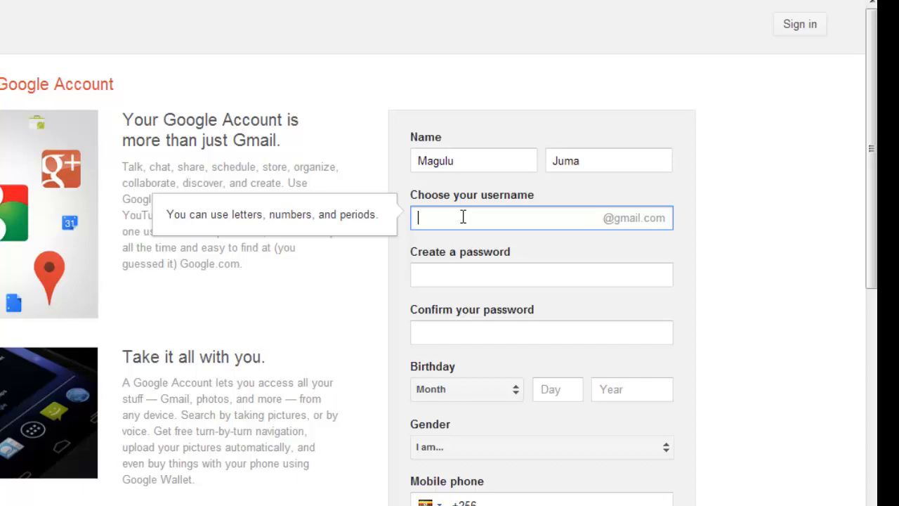
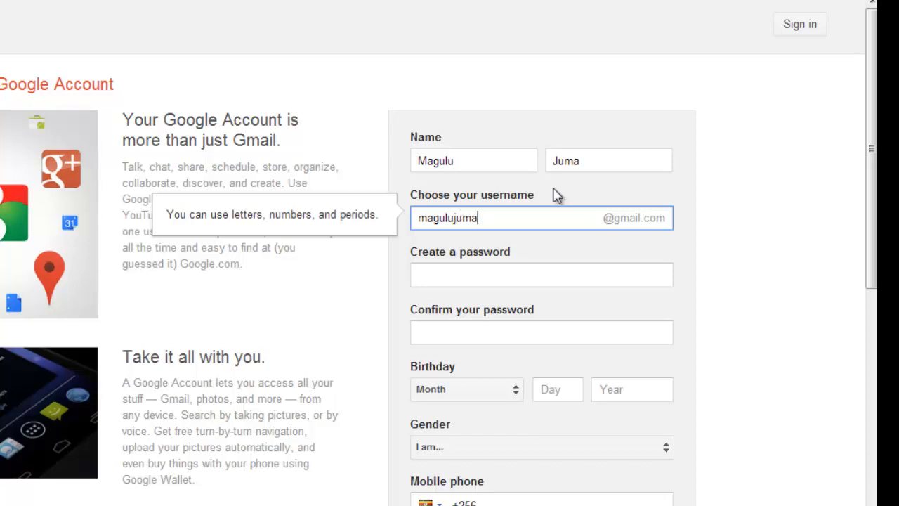
Enter a password rated Good and retype it in the confirmation field.
click(540, 273)
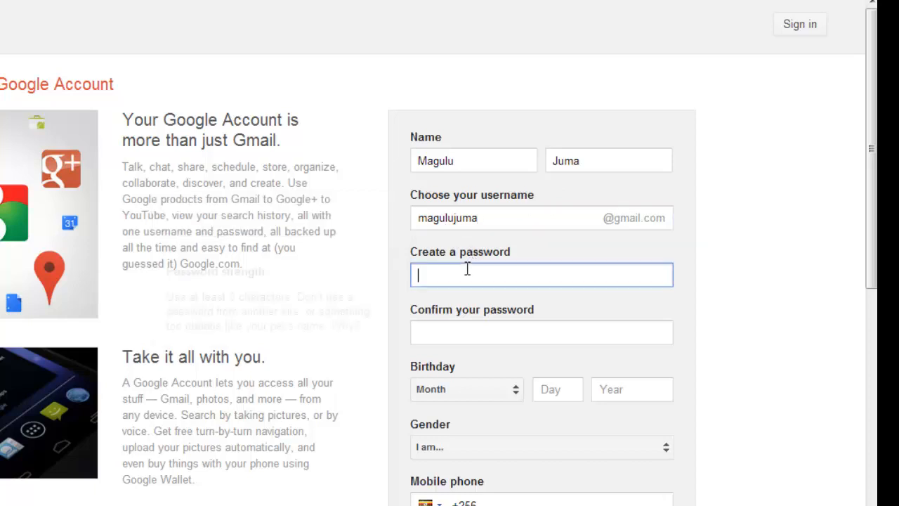
click(541, 274)
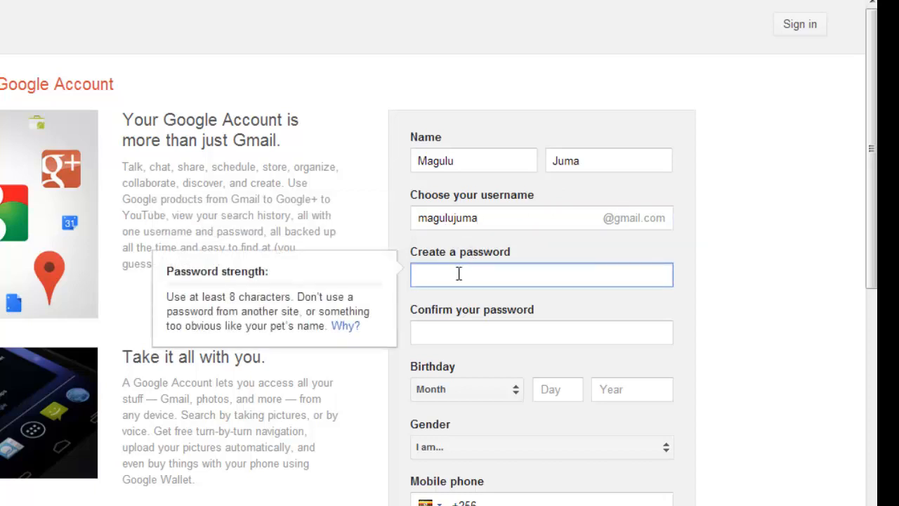
text(••••••)
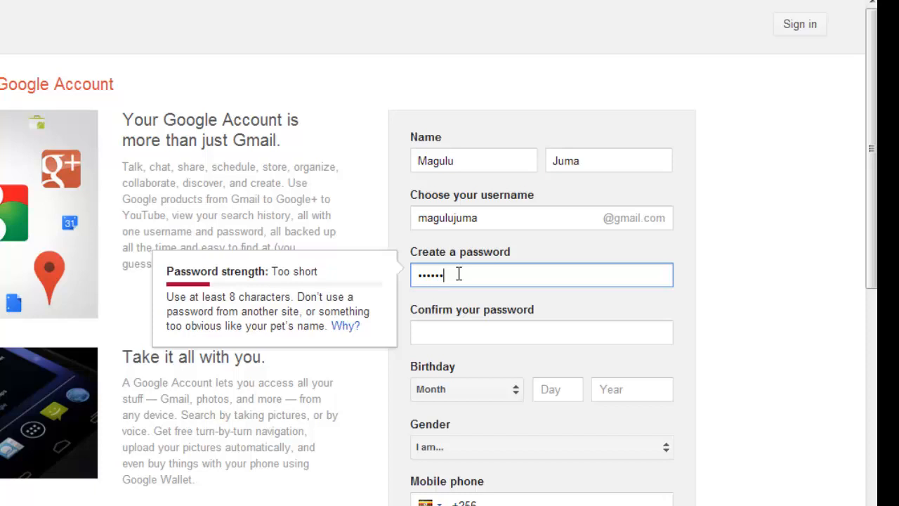
key(Backspace)
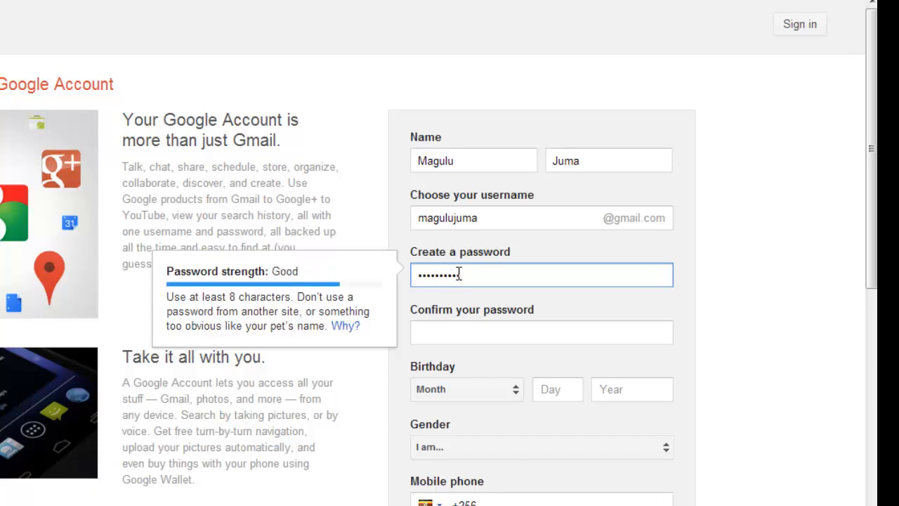
click(540, 331)
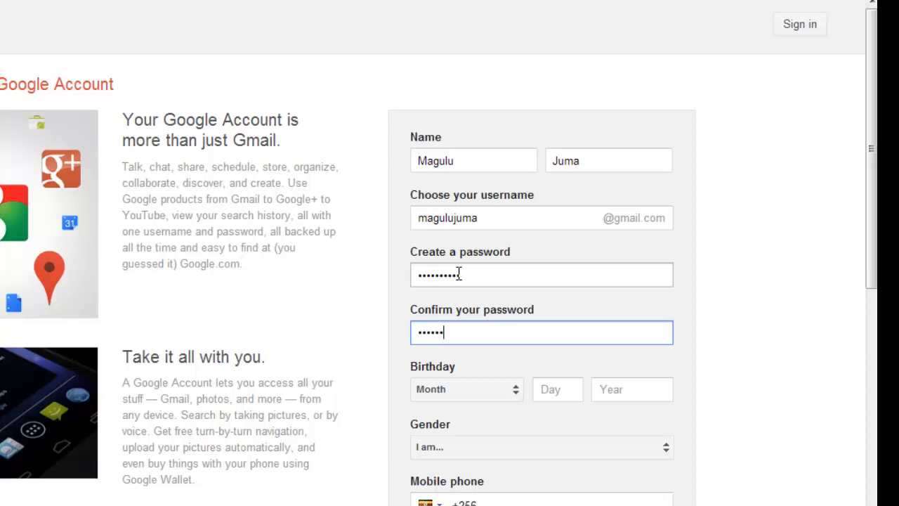
text(•••••)
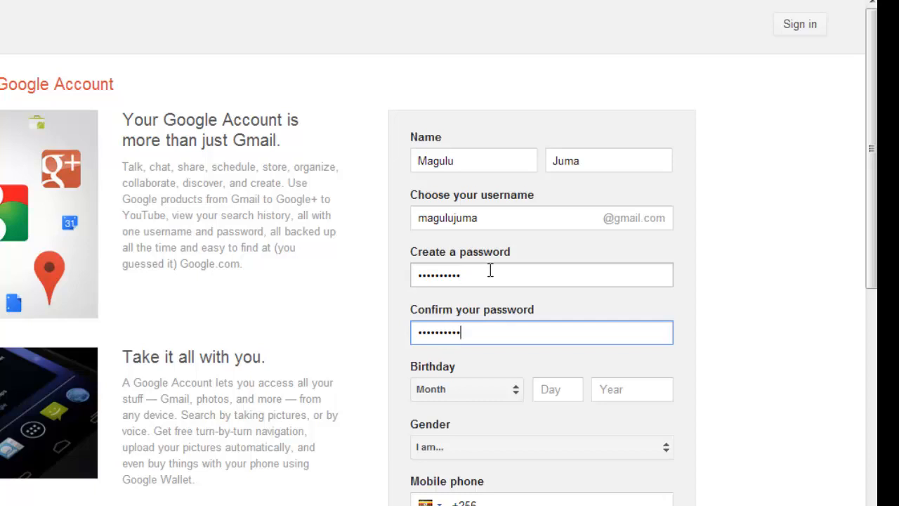
mouse_move(517, 399)
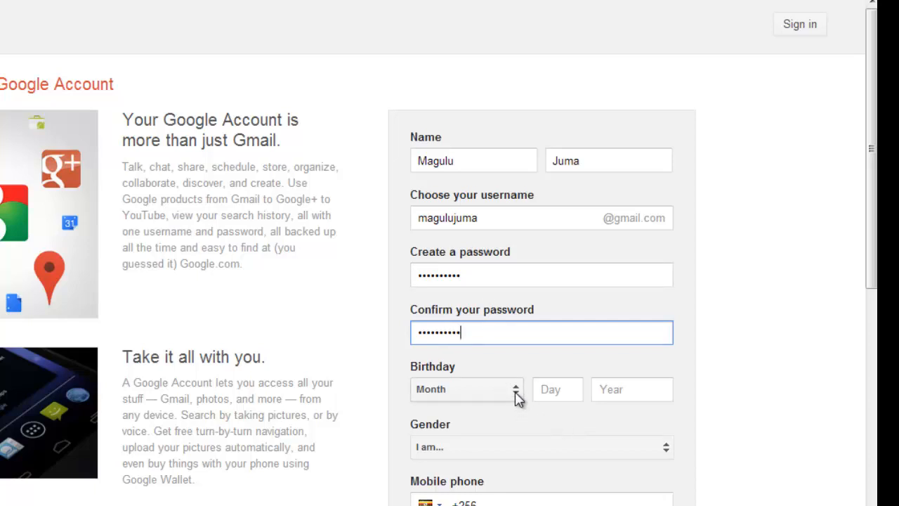
Set the birthday to day 1, year 1992 and the gender to Male.
click(466, 389)
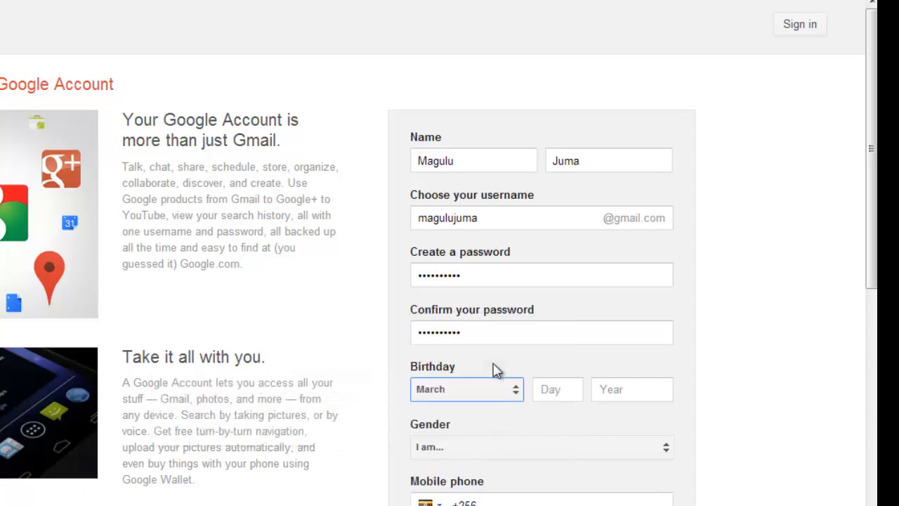
text(1)
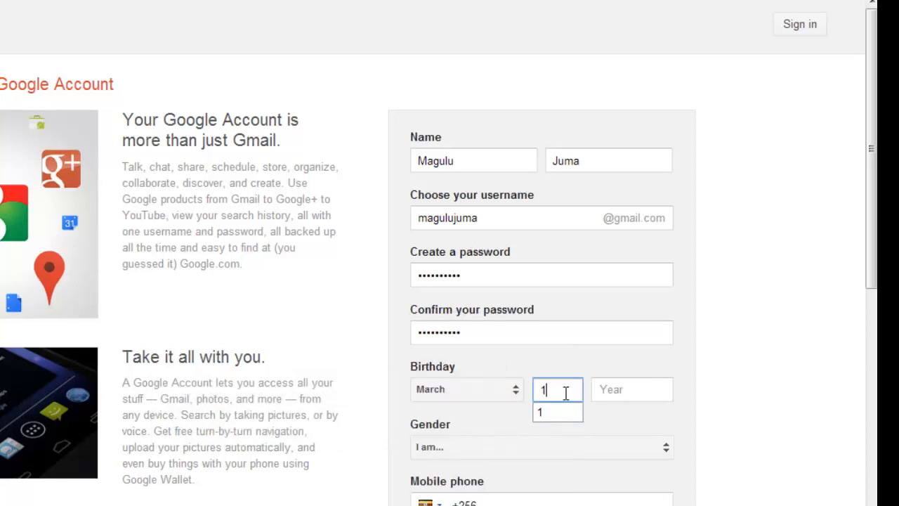
click(631, 389)
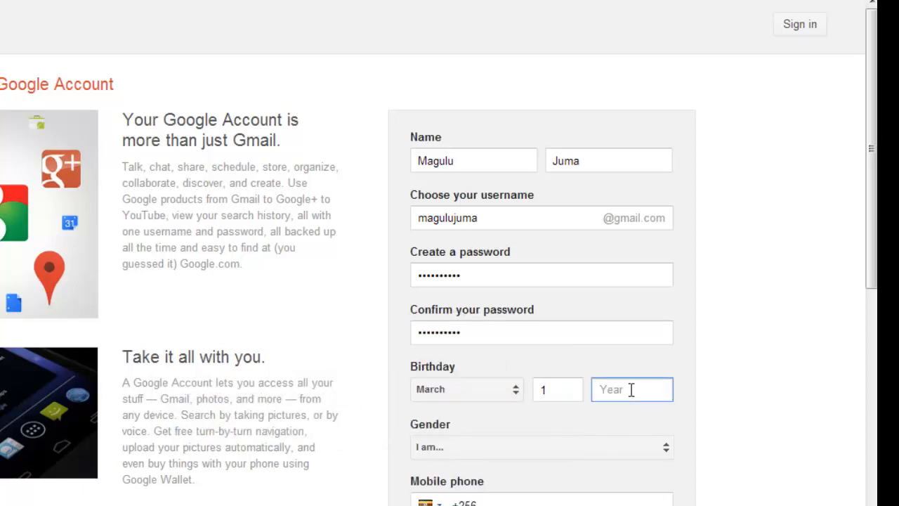
text(1992)
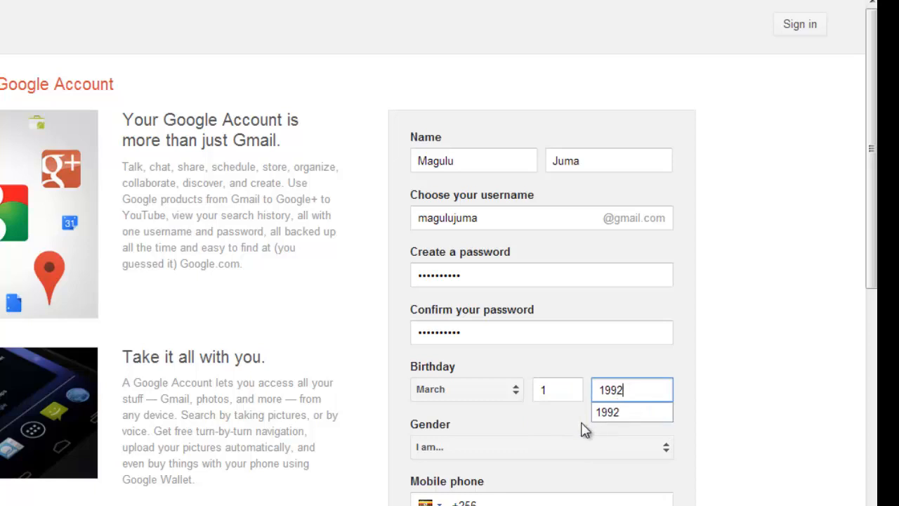
click(541, 446)
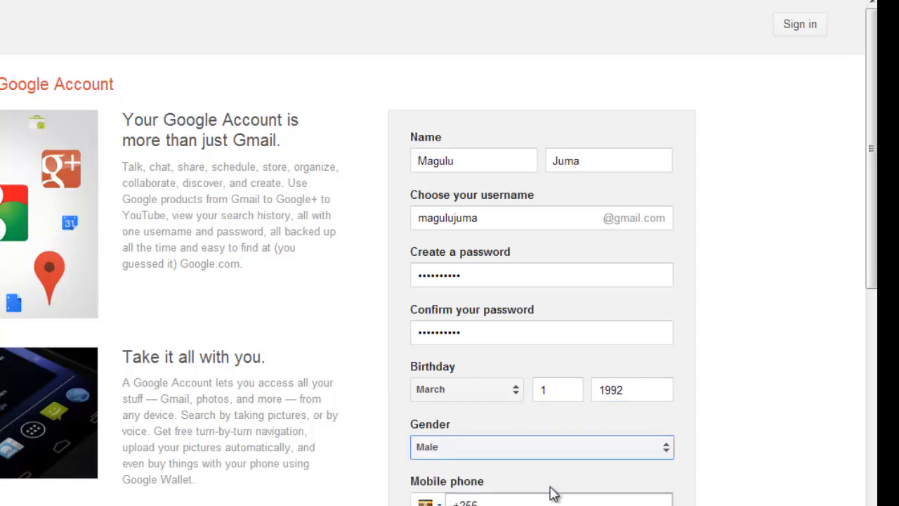
Enter a Ugandan mobile number after +256 in the Mobile phone field.
scroll(down, 3)
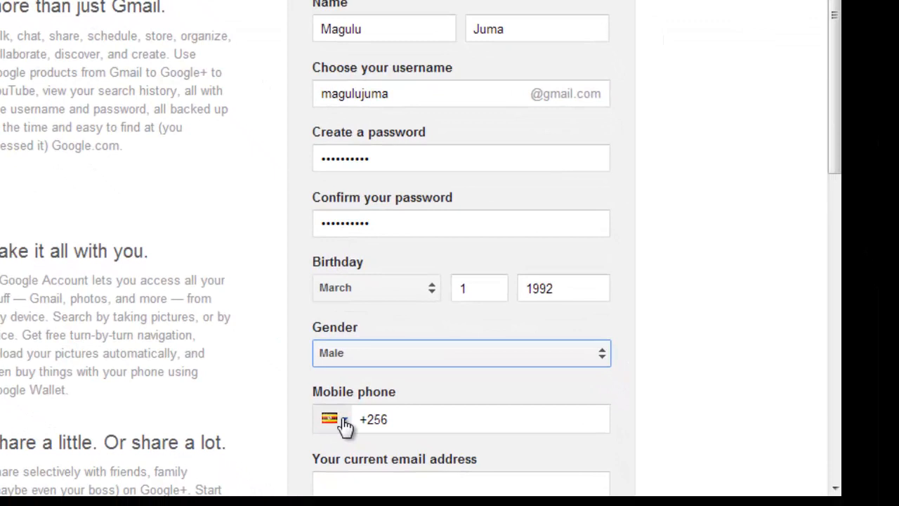
mouse_move(348, 429)
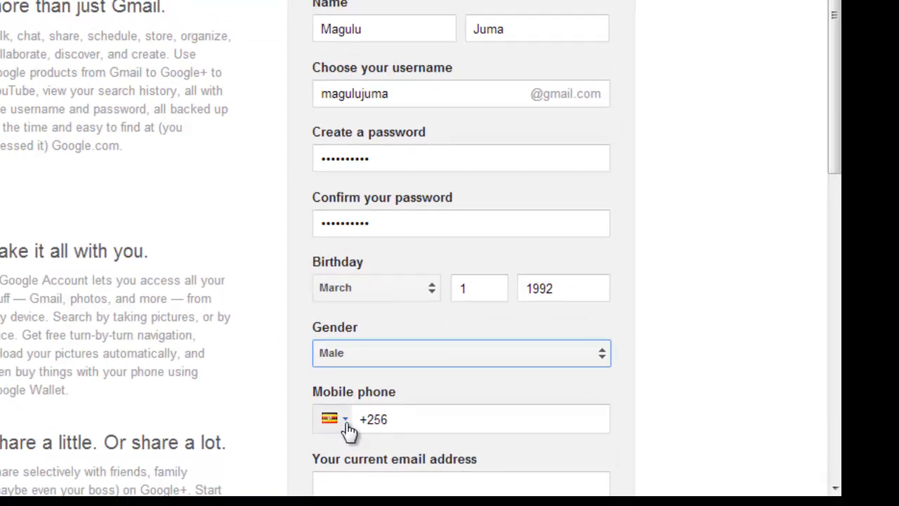
click(456, 418)
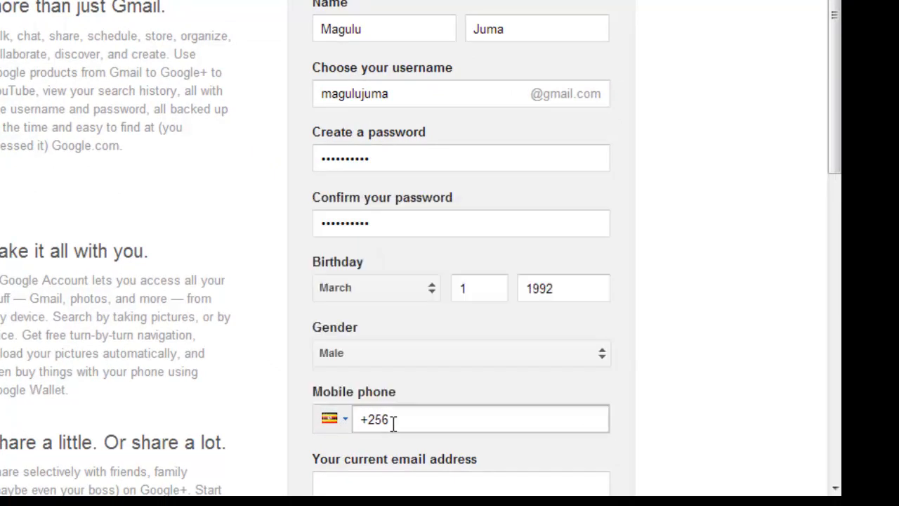
click(477, 418)
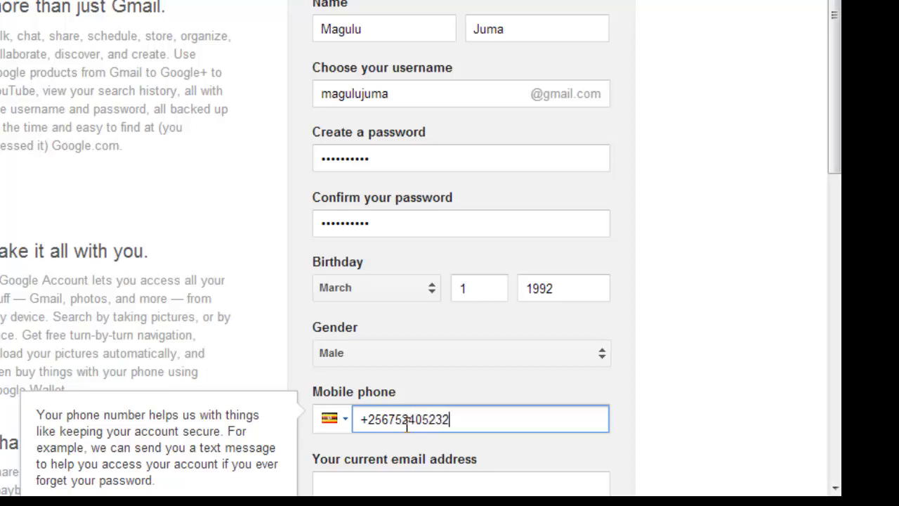
scroll(down, 3)
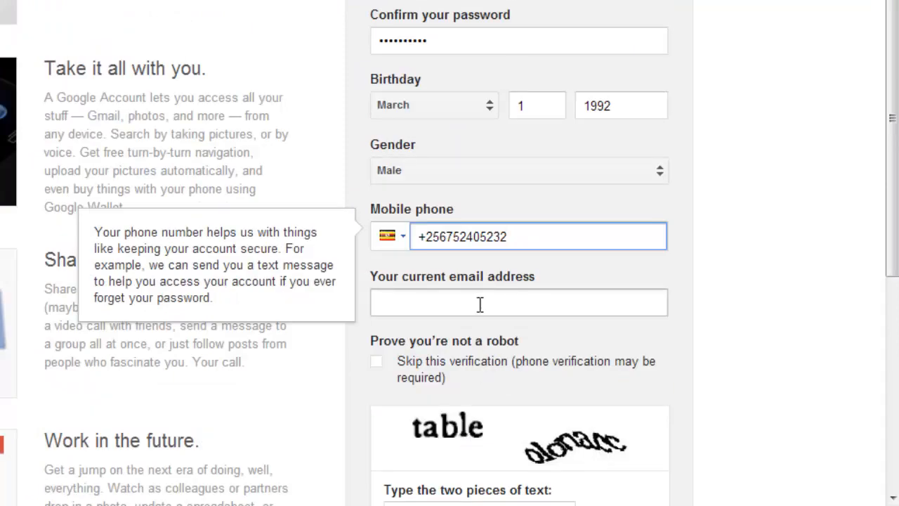
click(518, 302)
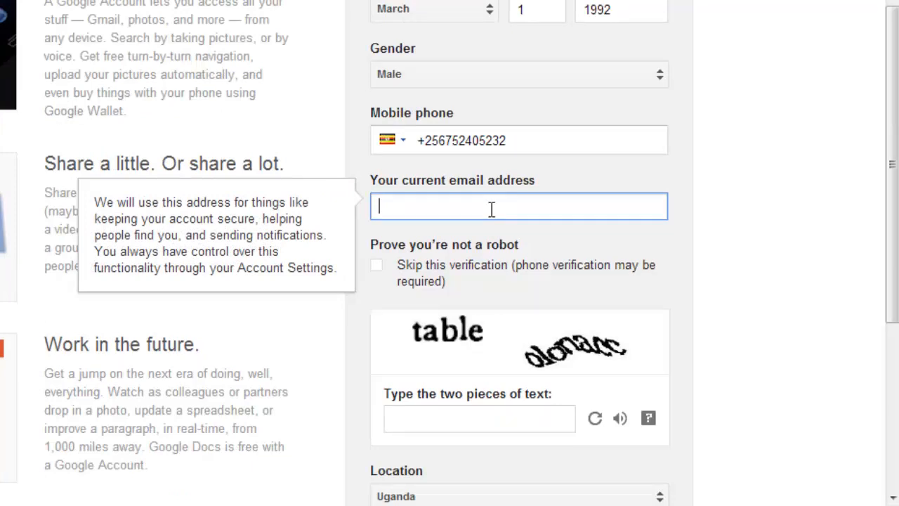
mouse_move(450, 302)
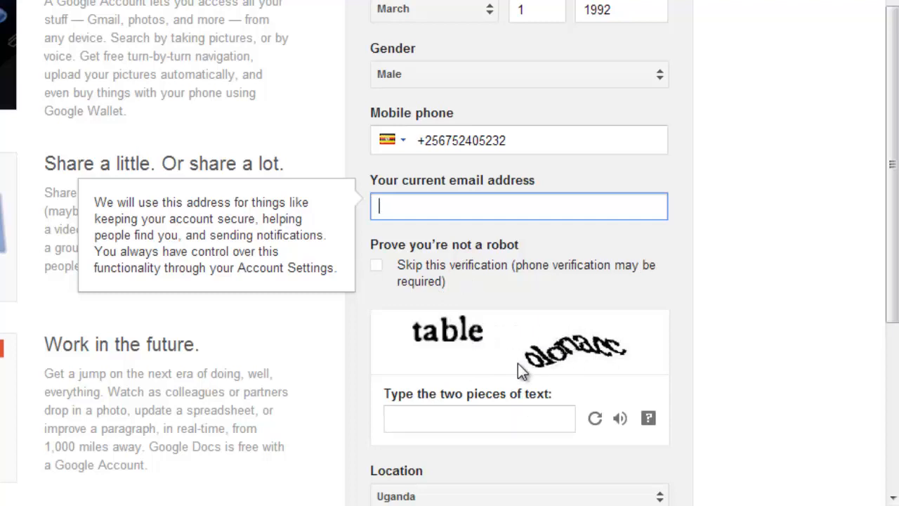
mouse_move(559, 348)
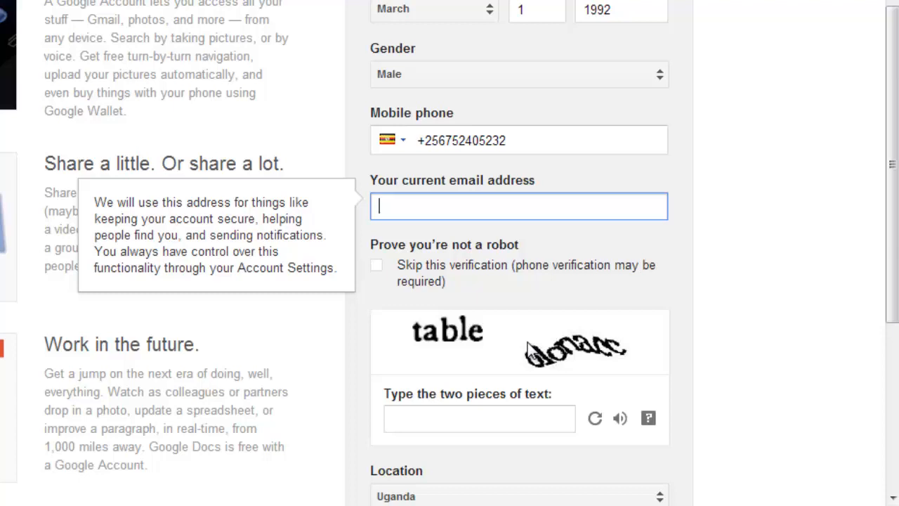
mouse_move(559, 309)
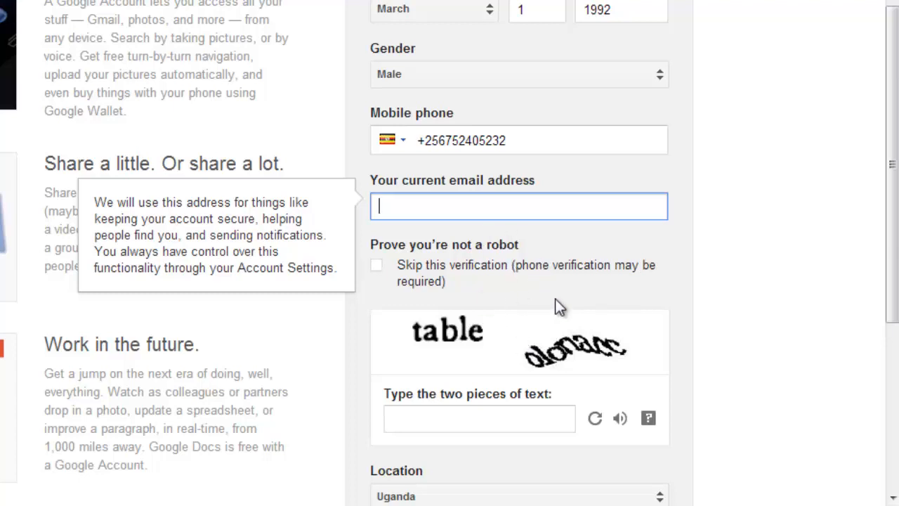
Fill the robot-check box with the captcha words table olonacc.
click(480, 419)
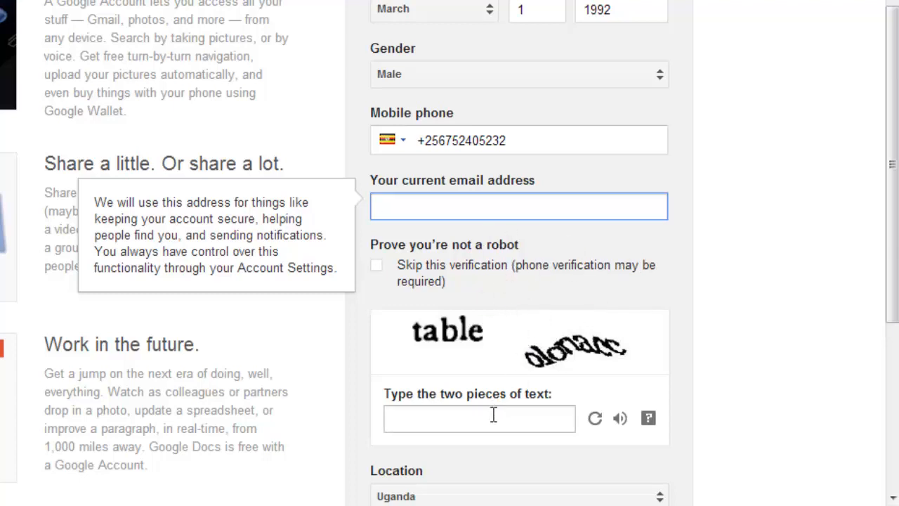
click(480, 419)
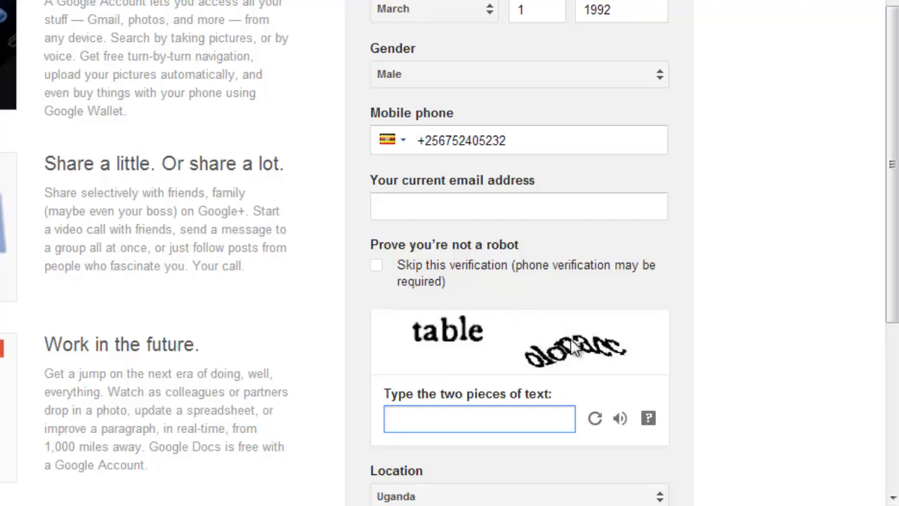
mouse_move(525, 348)
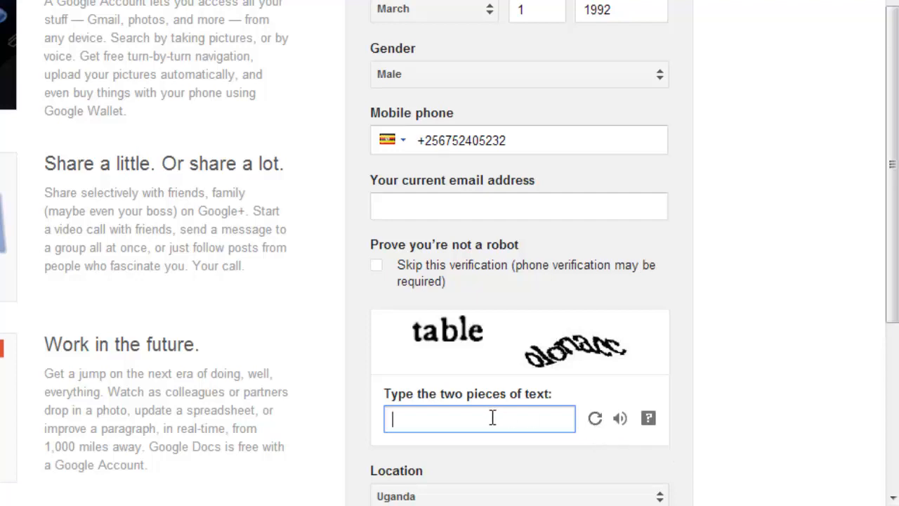
text(table)
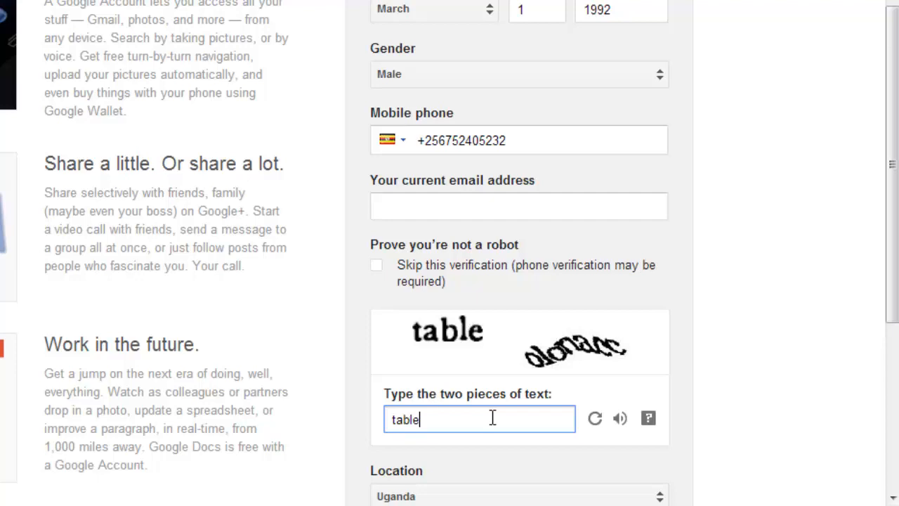
text(olonacc)
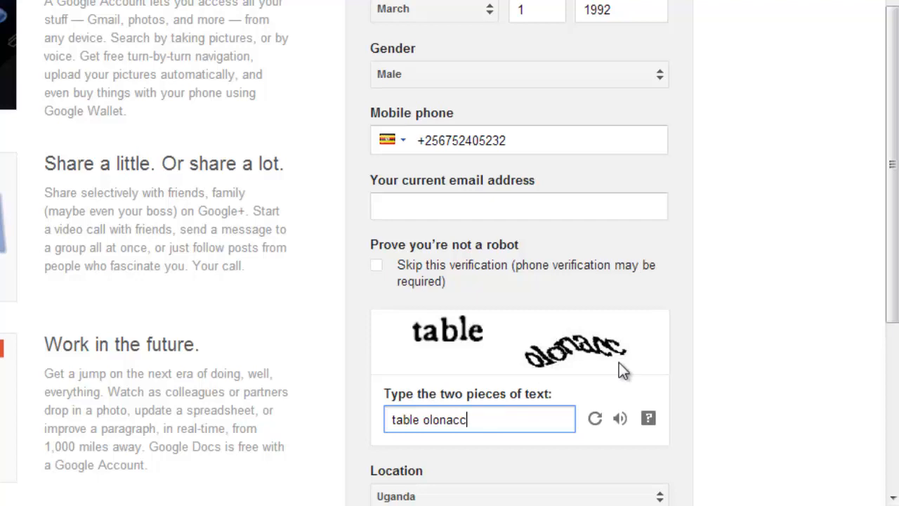
Keep Uganda as location, accept the Terms of Service and continue to the next step.
scroll(down, 3)
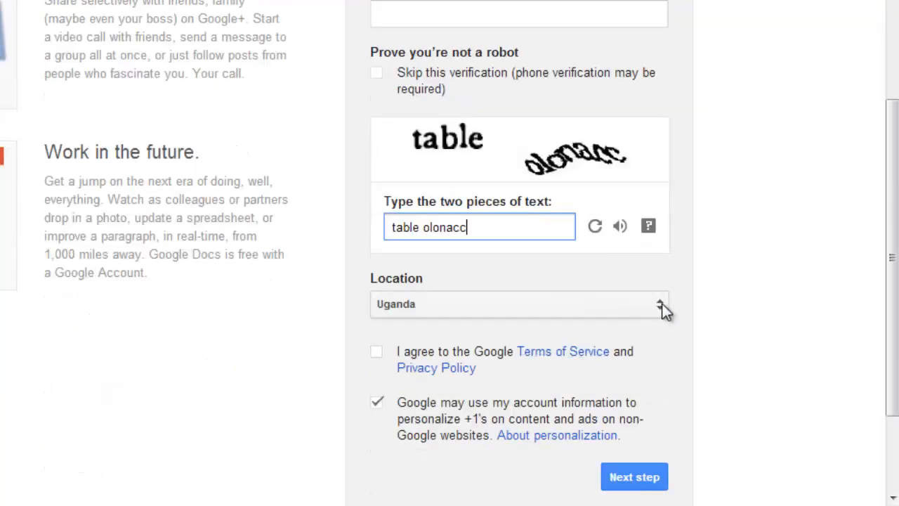
click(659, 303)
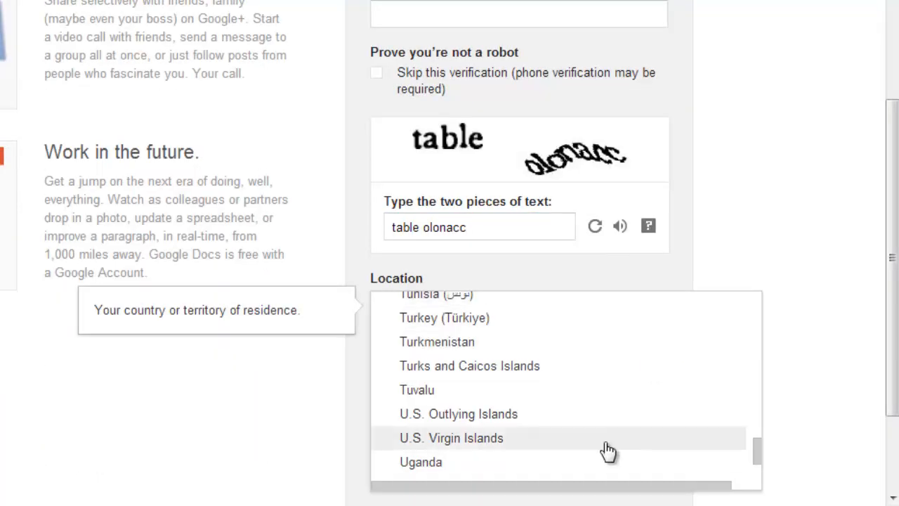
click(420, 461)
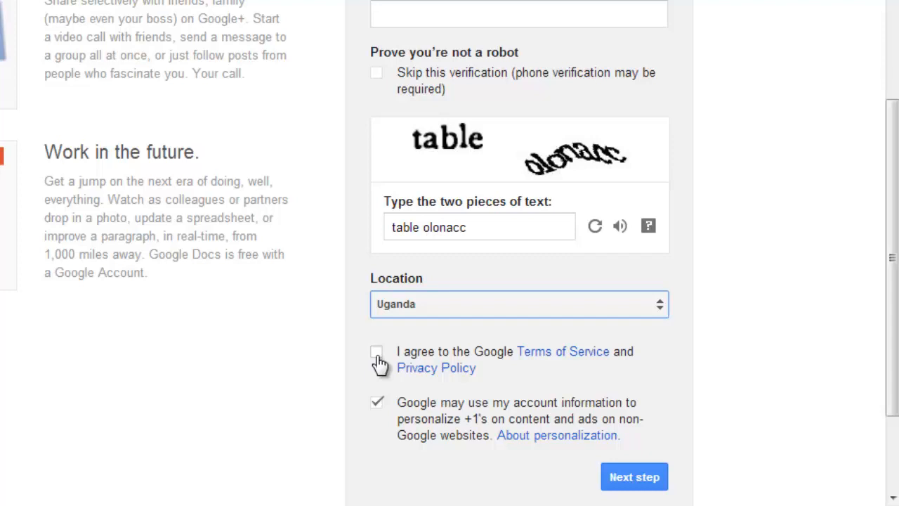
click(377, 351)
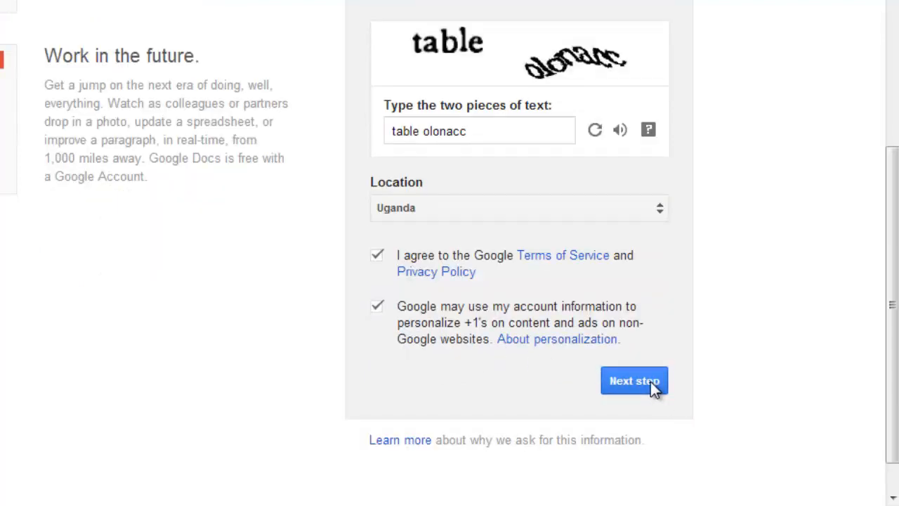
click(634, 379)
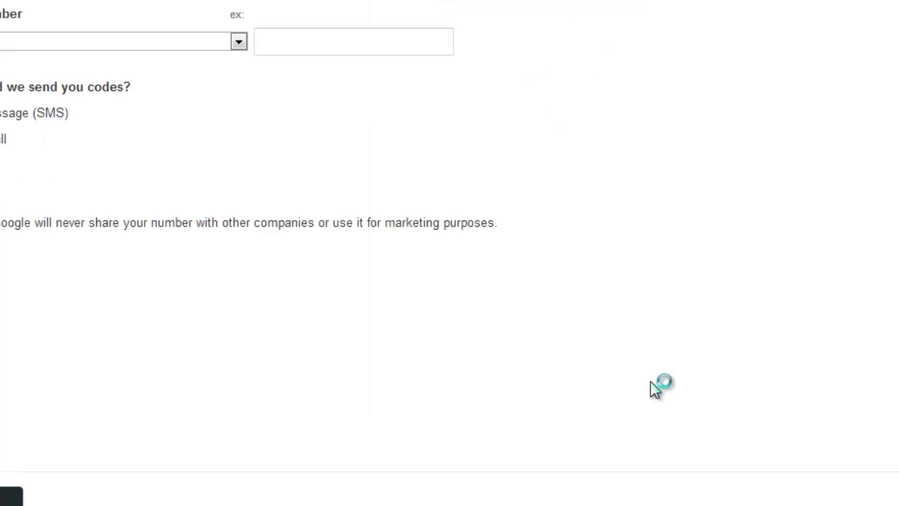
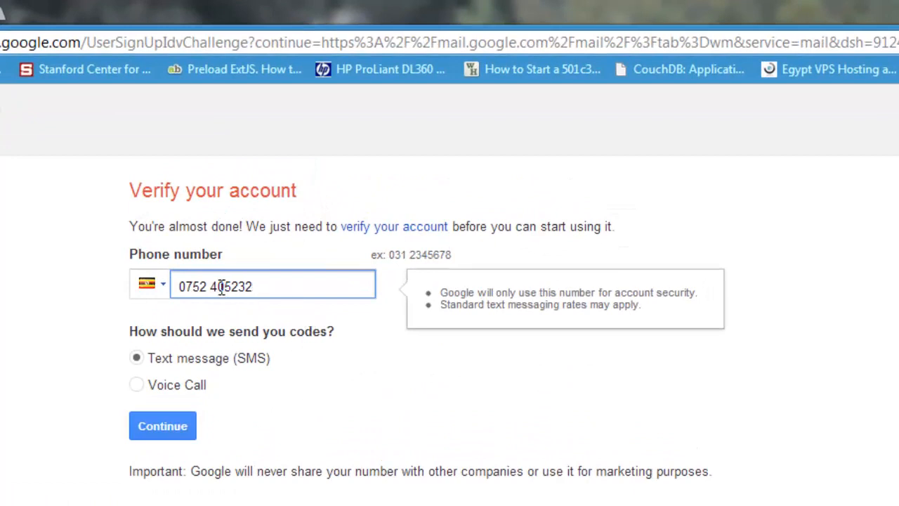
mouse_move(272, 286)
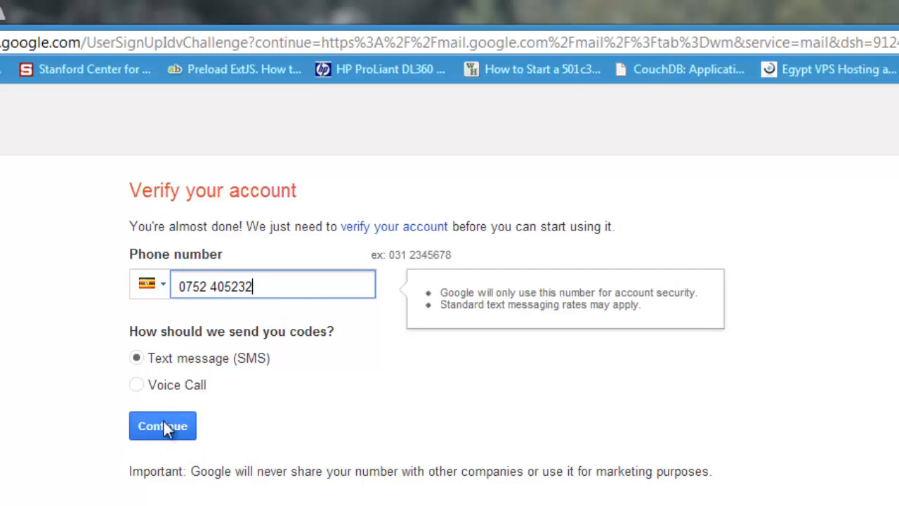
click(163, 426)
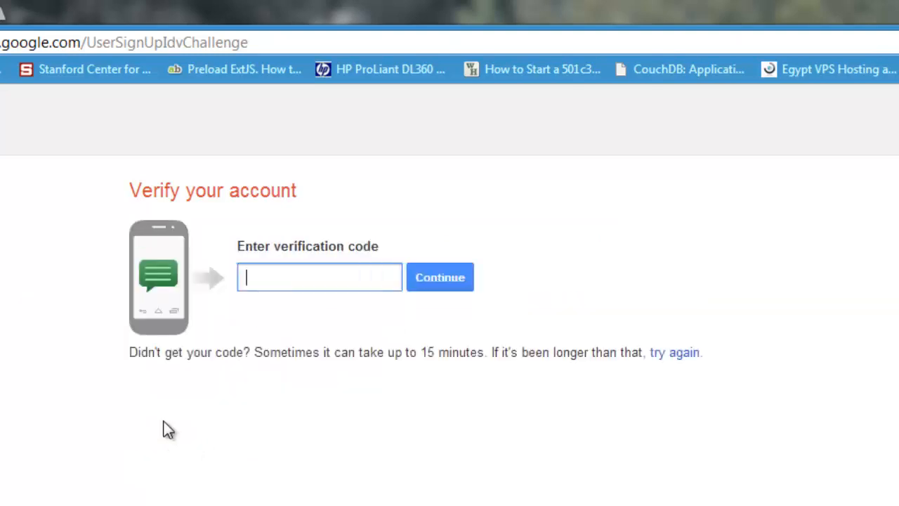
mouse_move(292, 287)
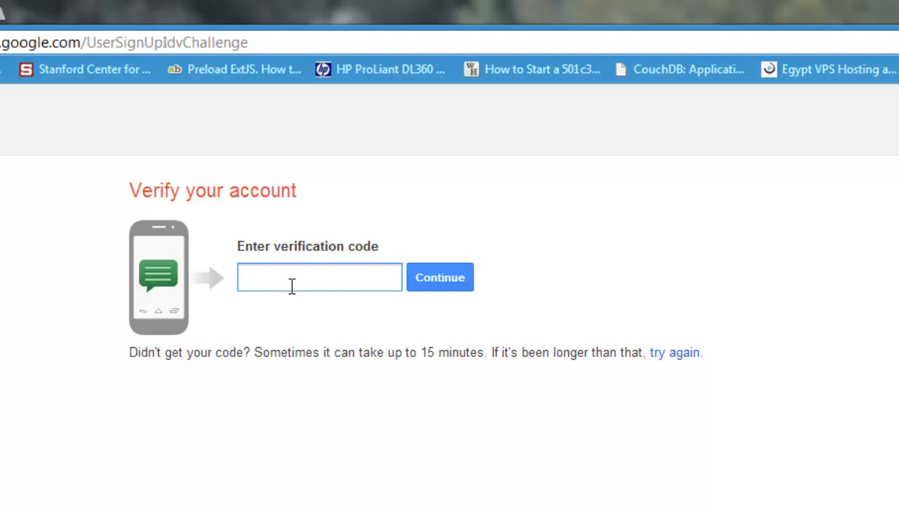
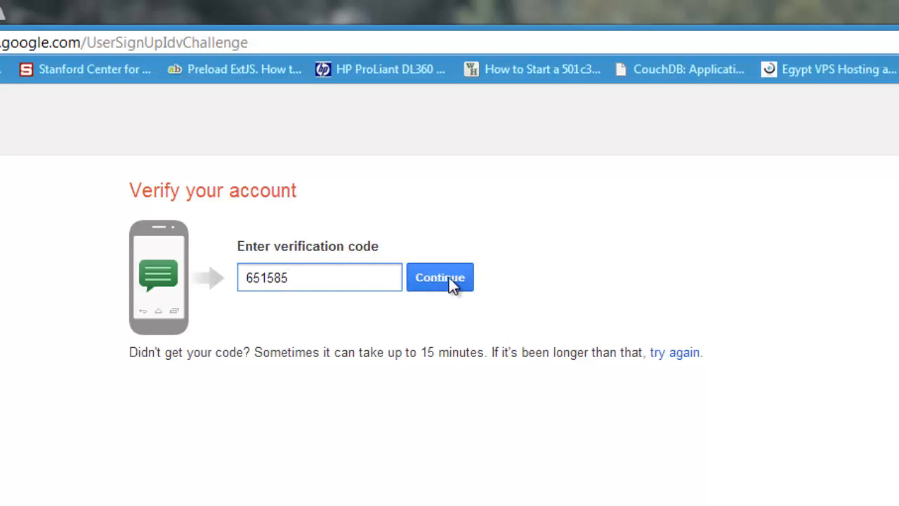
click(439, 277)
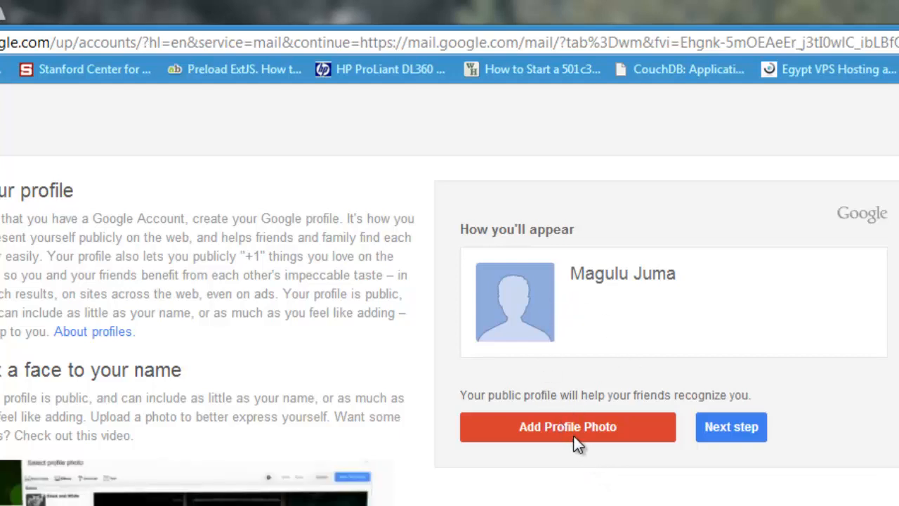
mouse_move(579, 435)
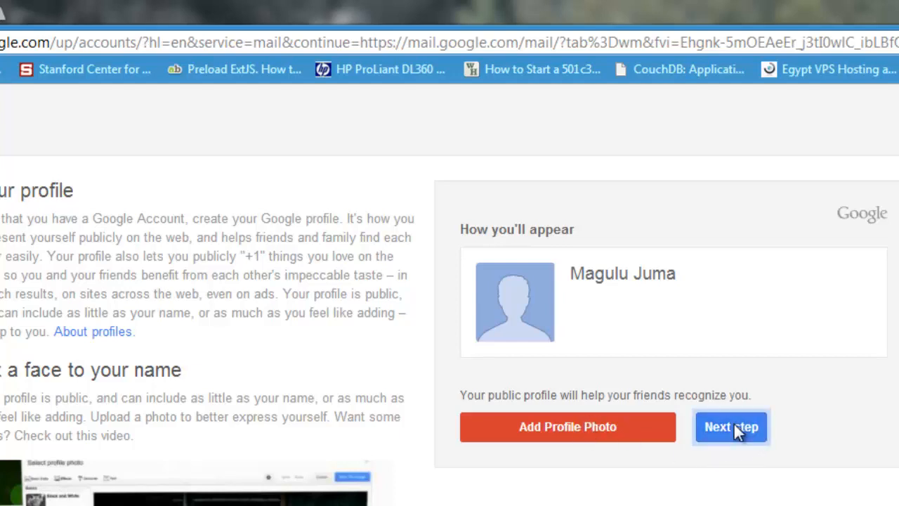
Continue past profile setup without adding a profile photo.
click(731, 427)
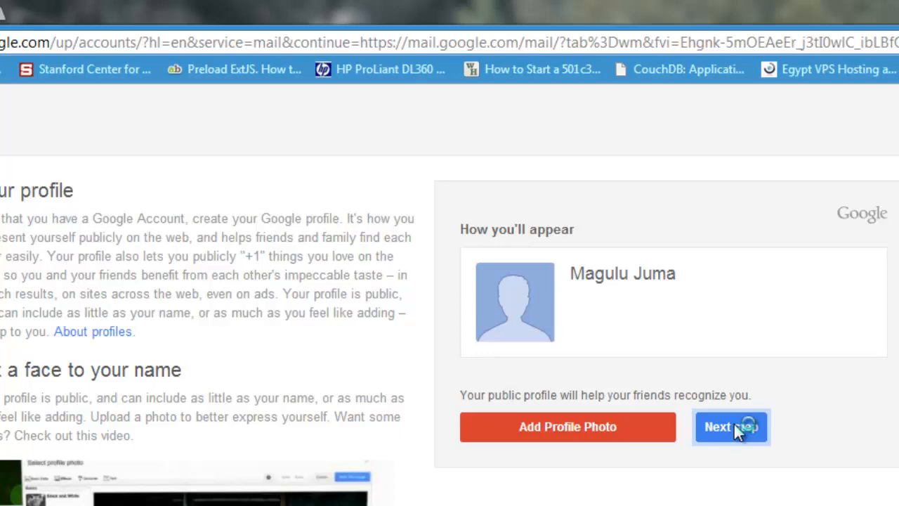
click(730, 427)
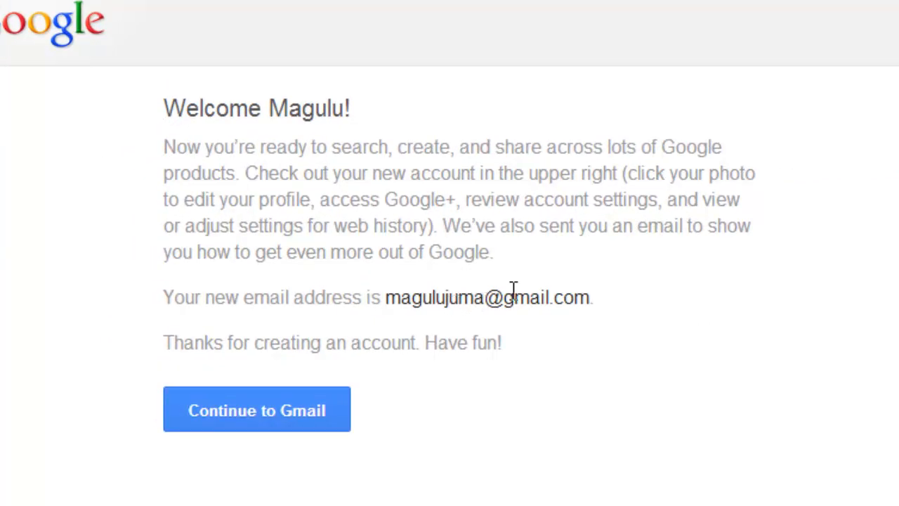
mouse_move(592, 320)
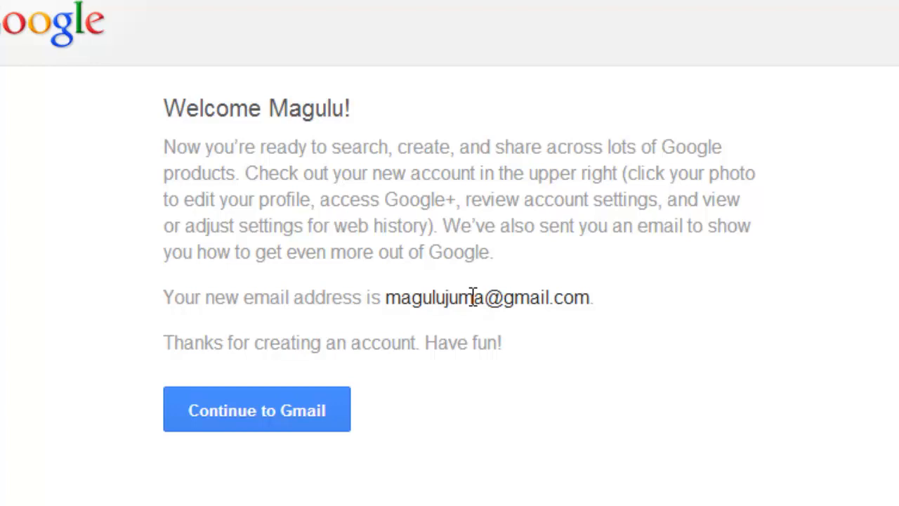
mouse_move(274, 424)
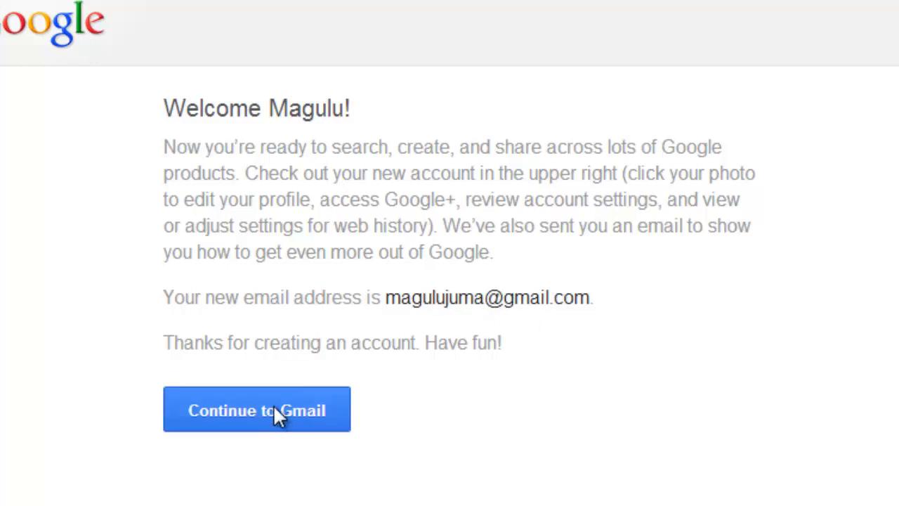
Continue from the welcome page into the new account's Gmail inbox.
click(255, 410)
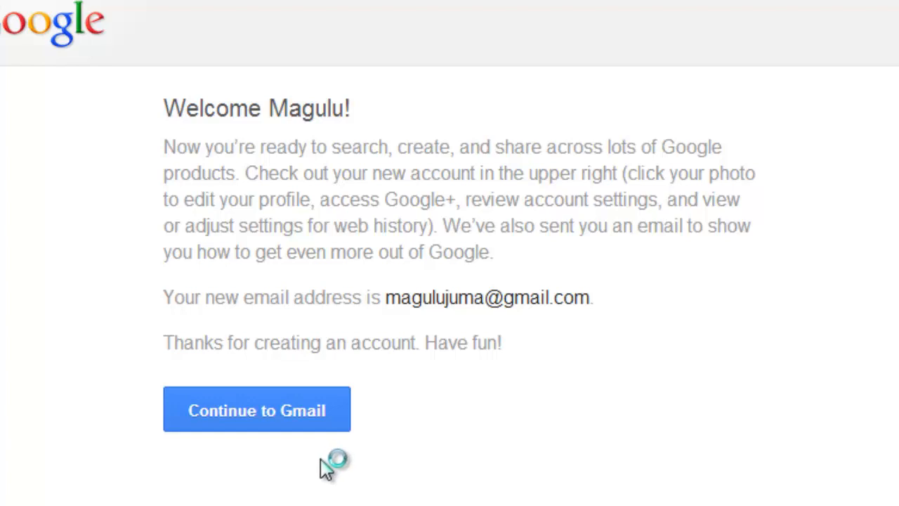
click(256, 411)
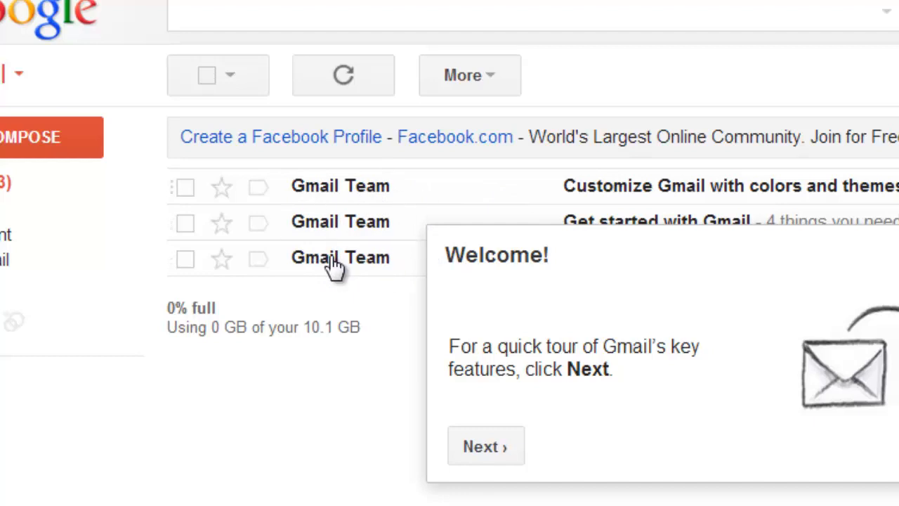
mouse_move(316, 190)
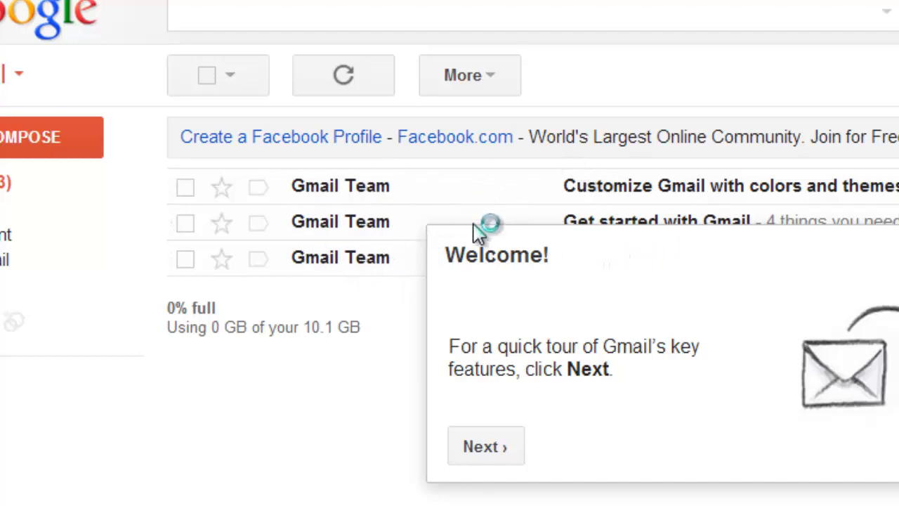
mouse_move(449, 134)
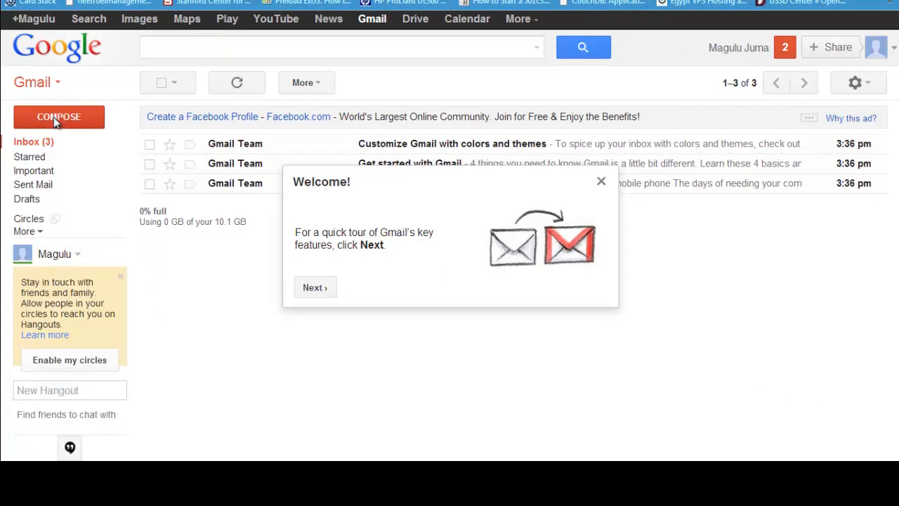
Start a blank new message and dismiss the welcome tour popup and its reminder.
click(59, 117)
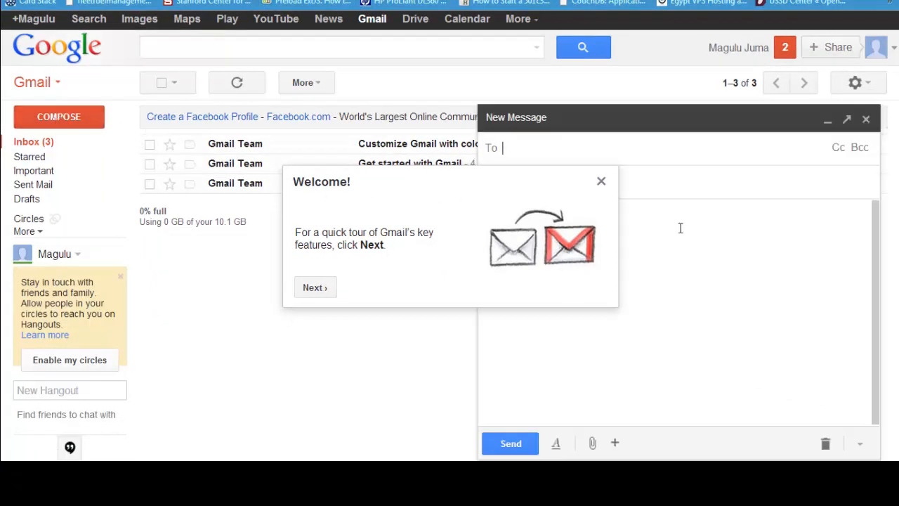
click(601, 180)
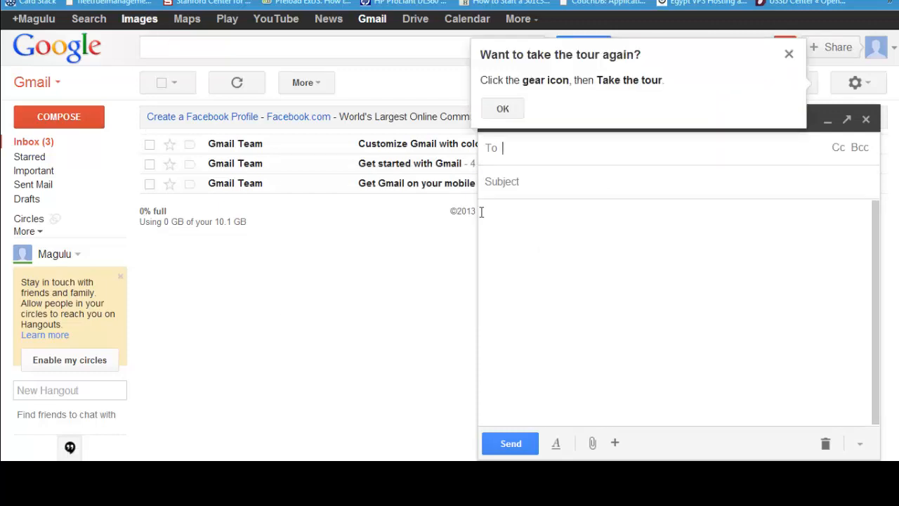
mouse_move(737, 163)
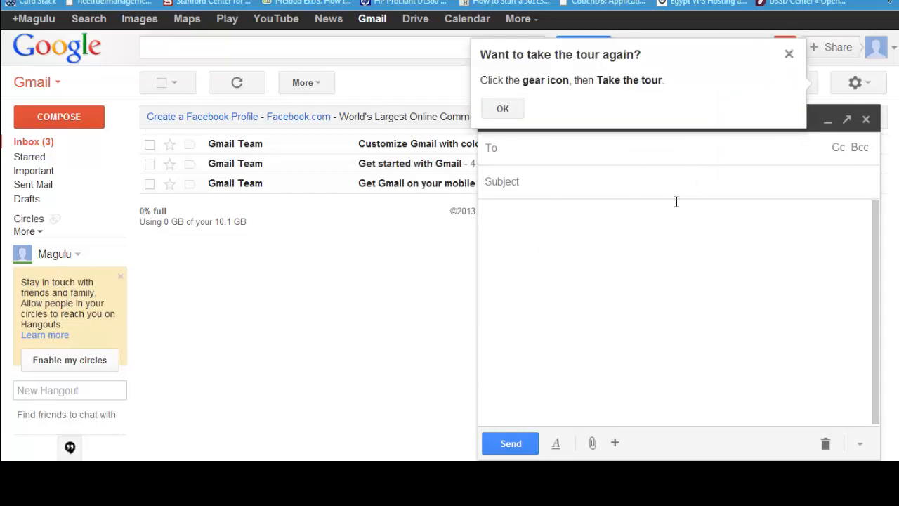
click(503, 108)
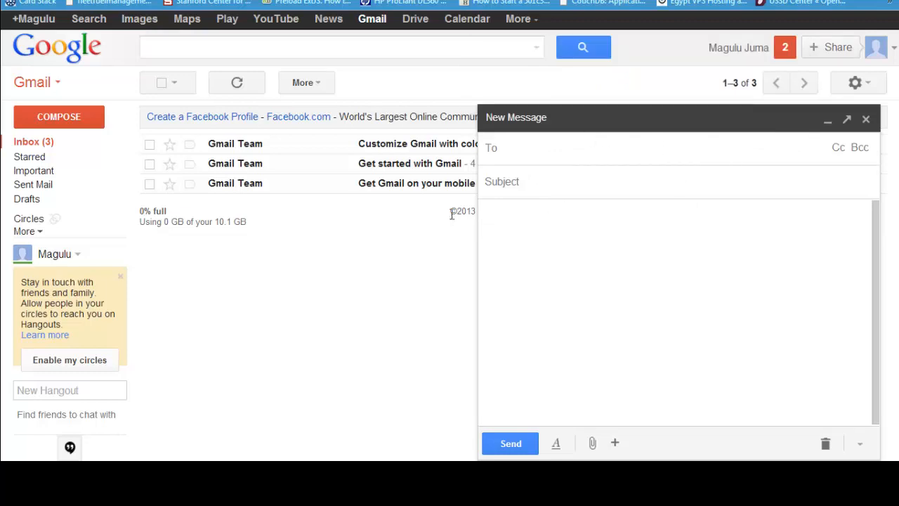